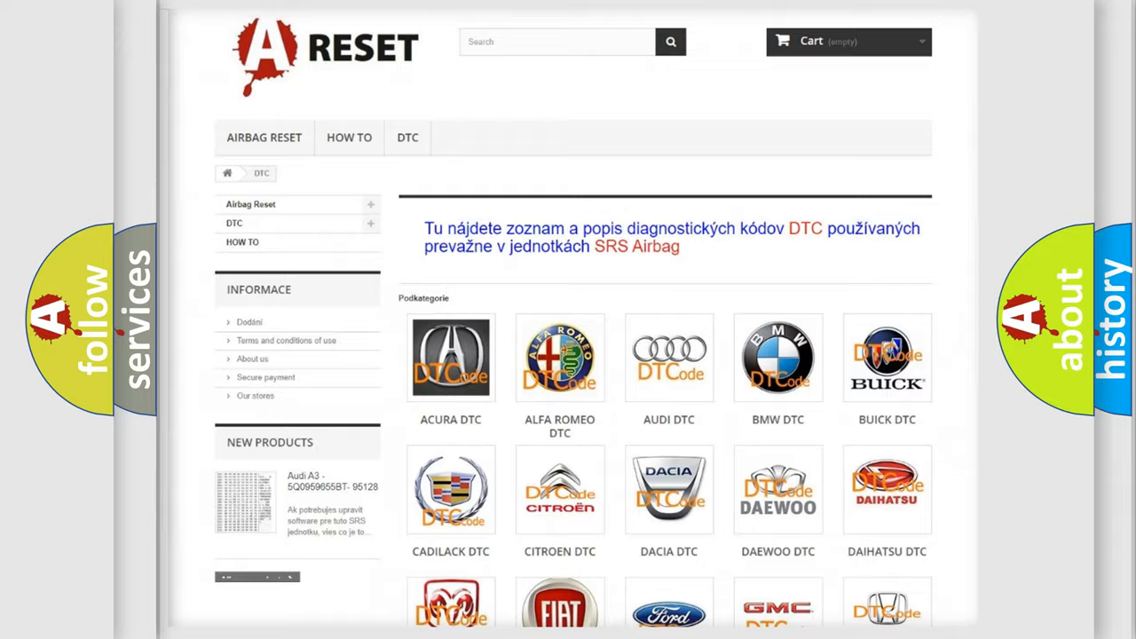
# Navigate from the brand grid to the Jeep DTC page and browse its trouble code list
pyautogui.scroll(-3)
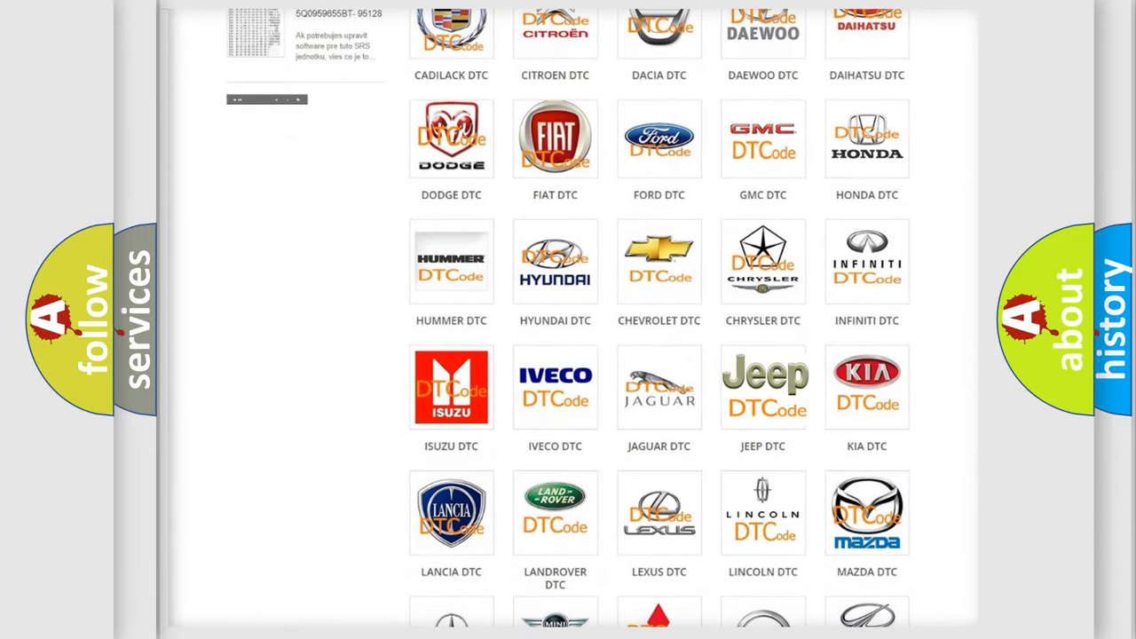
pyautogui.click(763, 388)
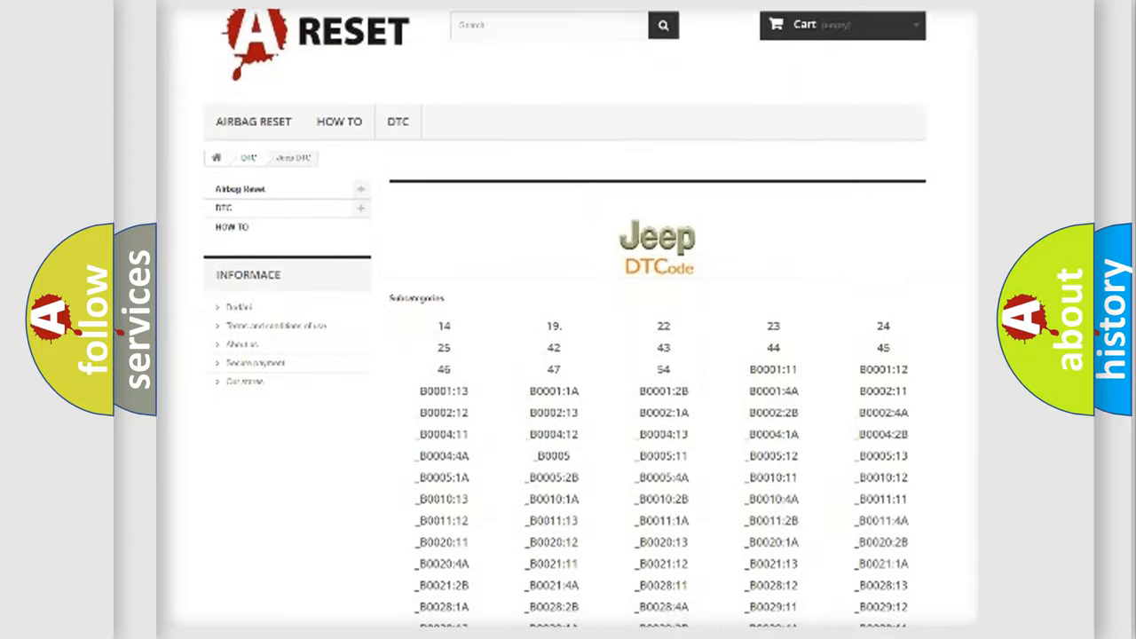
pyautogui.scroll(-3)
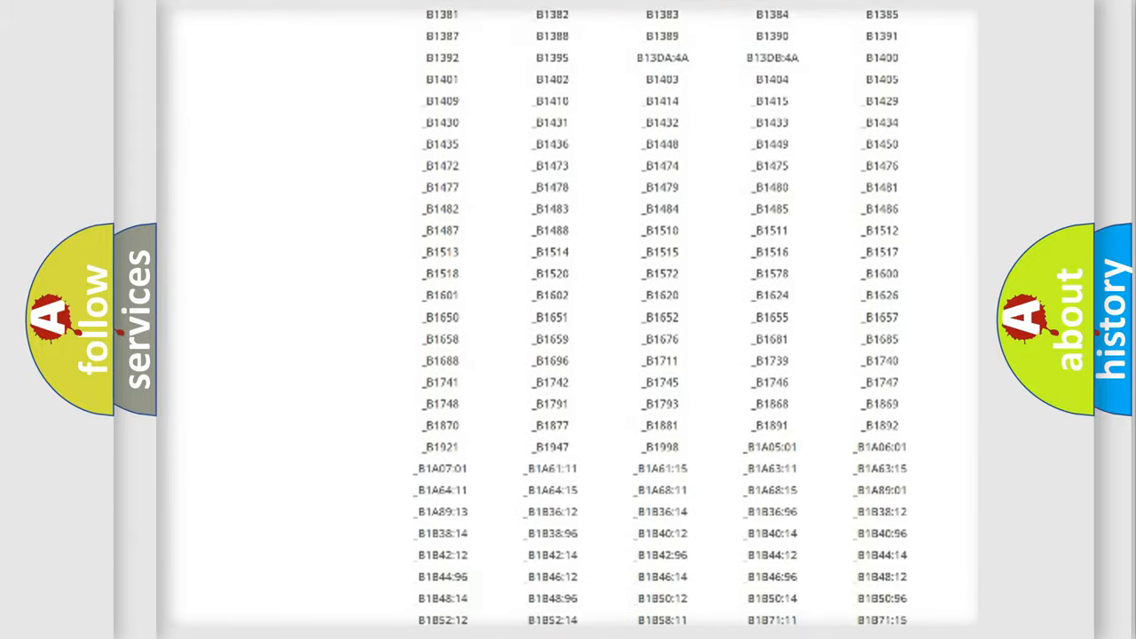